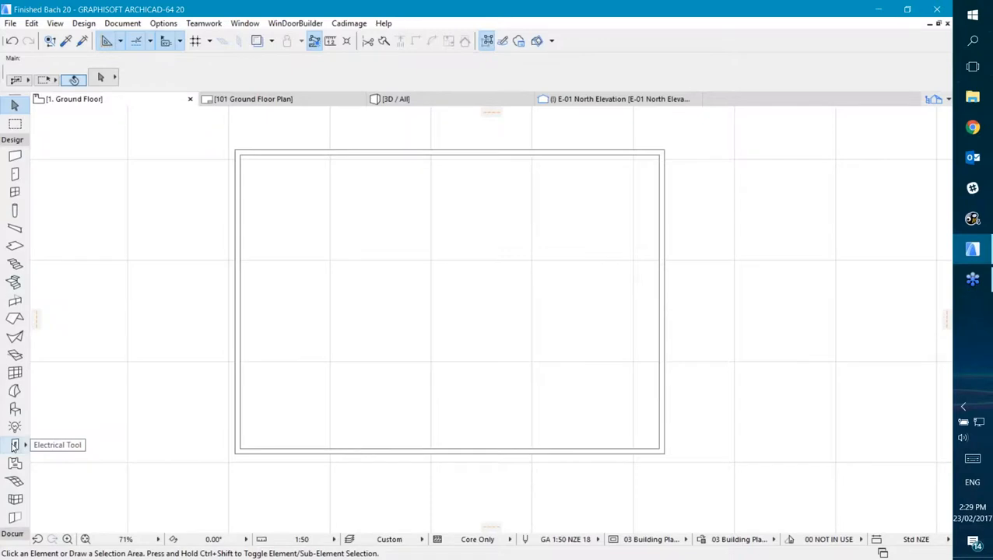
Activate the Electrical tool so Cadimage Switch is the element to place.
{"action": "left_click", "coordinate": [14, 444]}
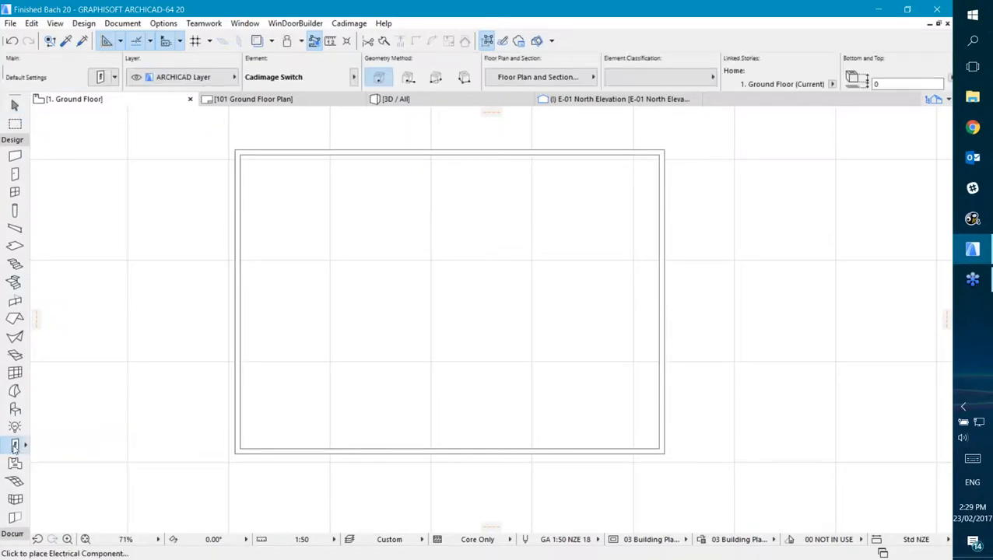
{"action": "mouse_move", "coordinate": [14, 444]}
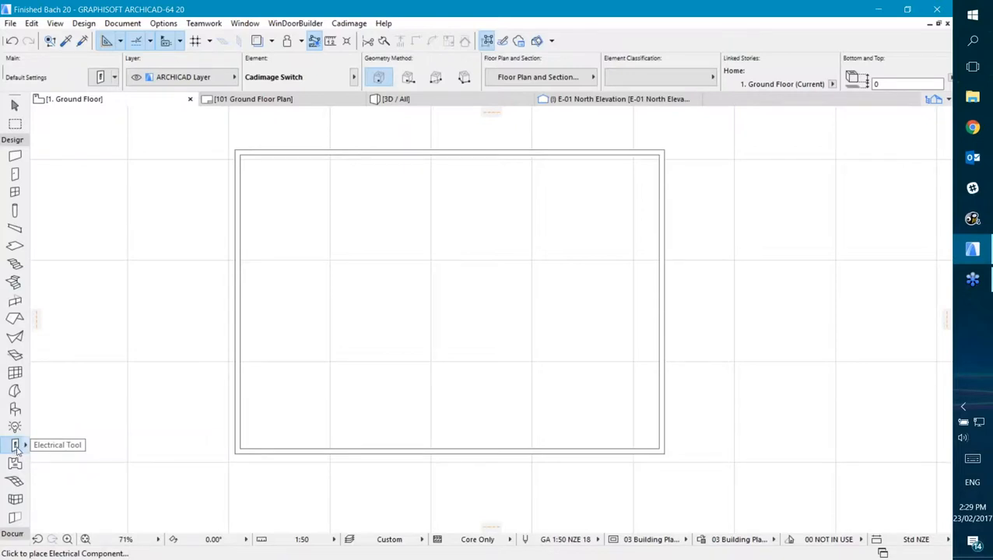
In Electrical default settings, browse Switches, Power Points and Jack Points, then choose the plain Cadimage Switch.
{"action": "double_click", "coordinate": [14, 444]}
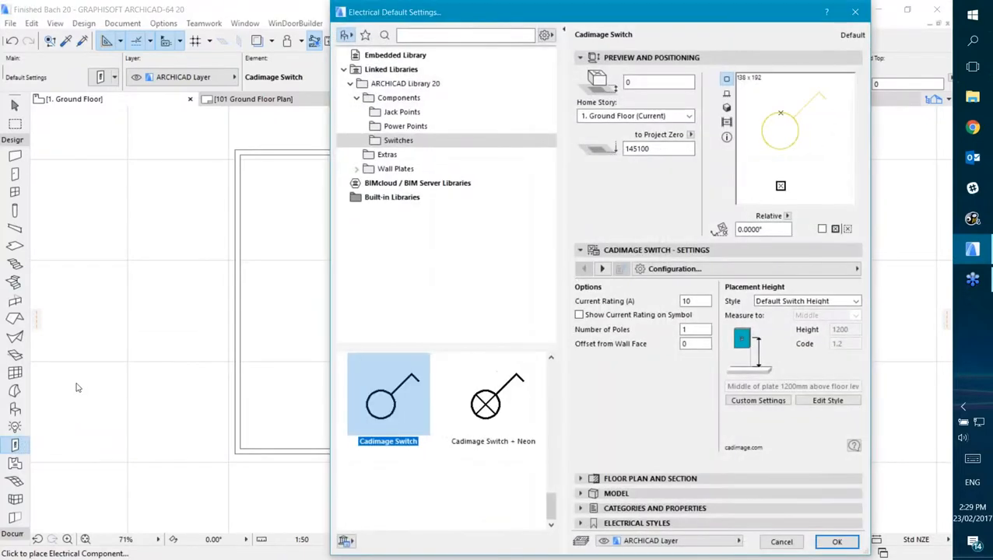
{"action": "scroll", "scroll_direction": "down", "scroll_amount": 3}
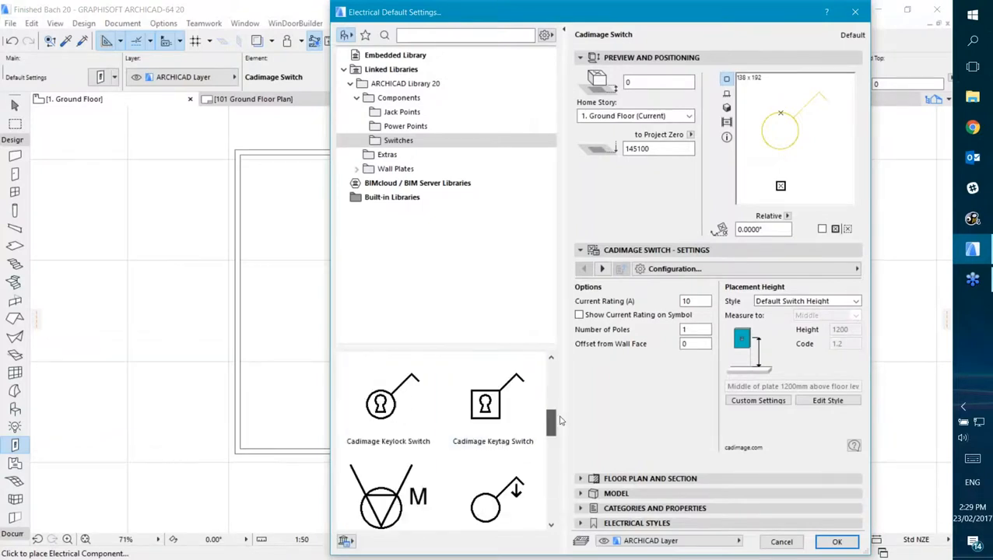
{"action": "left_click", "coordinate": [492, 399]}
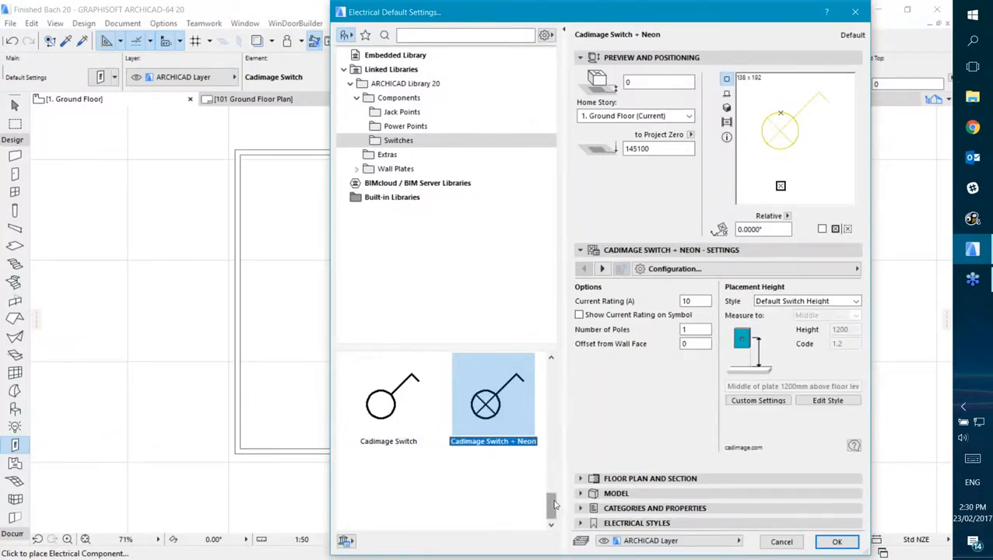
{"action": "scroll", "scroll_direction": "down", "scroll_amount": 3}
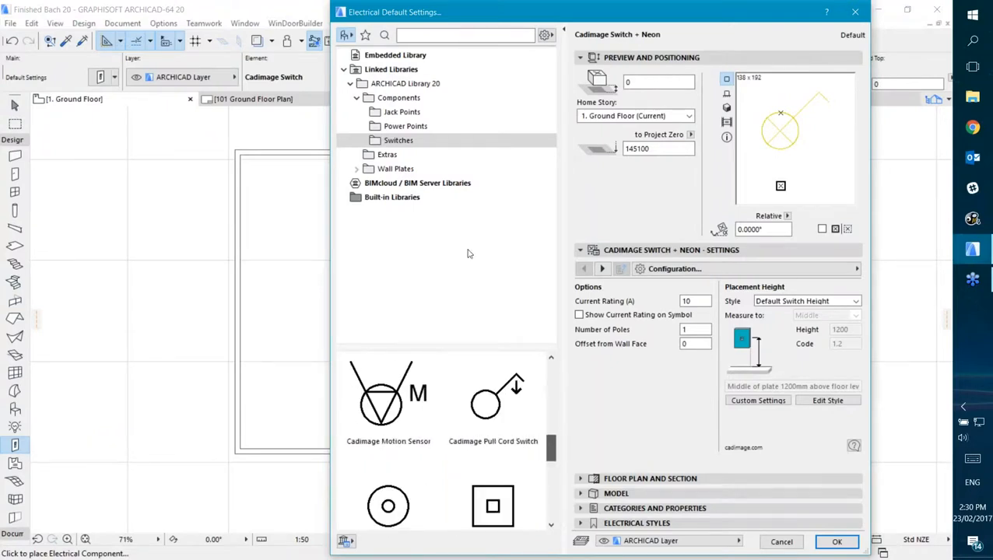
{"action": "left_click", "coordinate": [405, 126]}
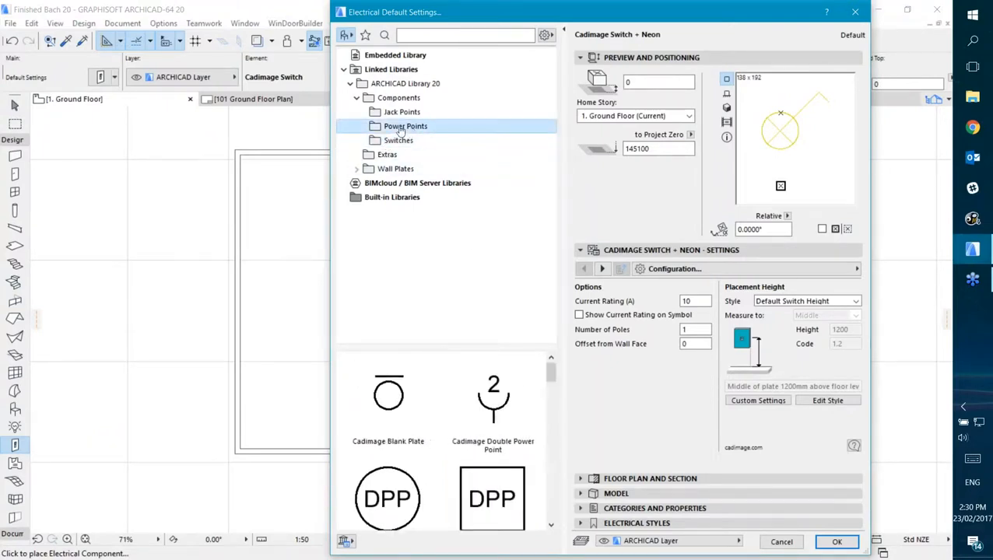
{"action": "left_click", "coordinate": [402, 112]}
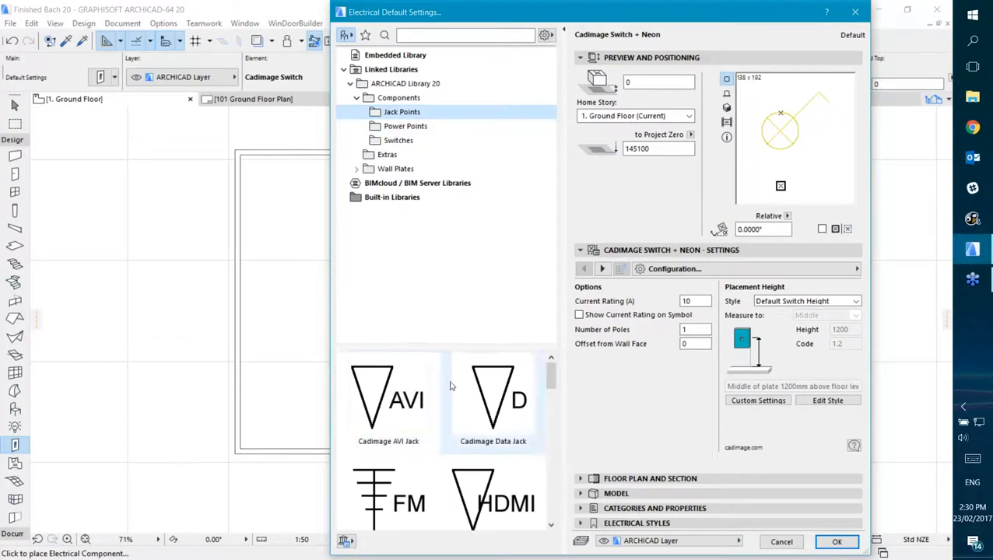
{"action": "left_click", "coordinate": [398, 140]}
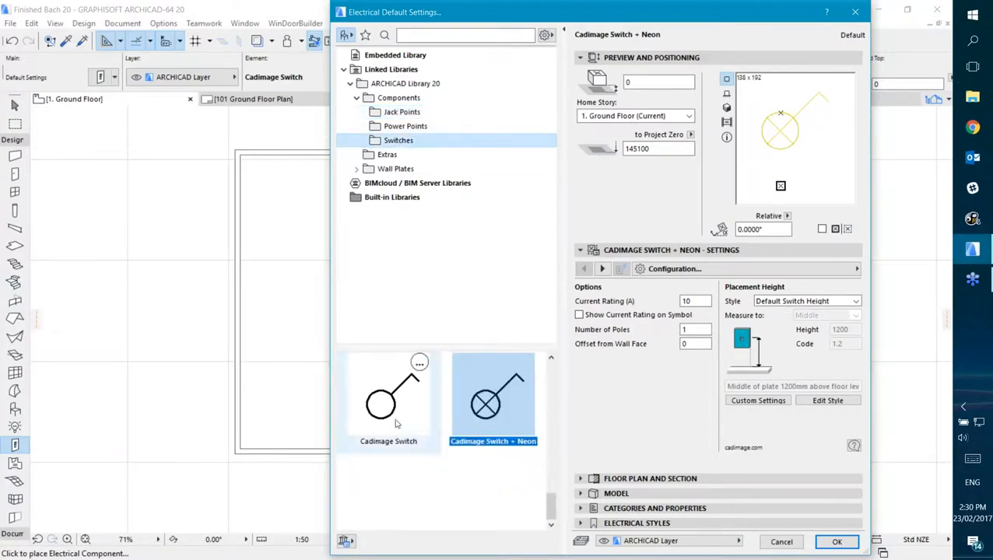
{"action": "left_click", "coordinate": [388, 397]}
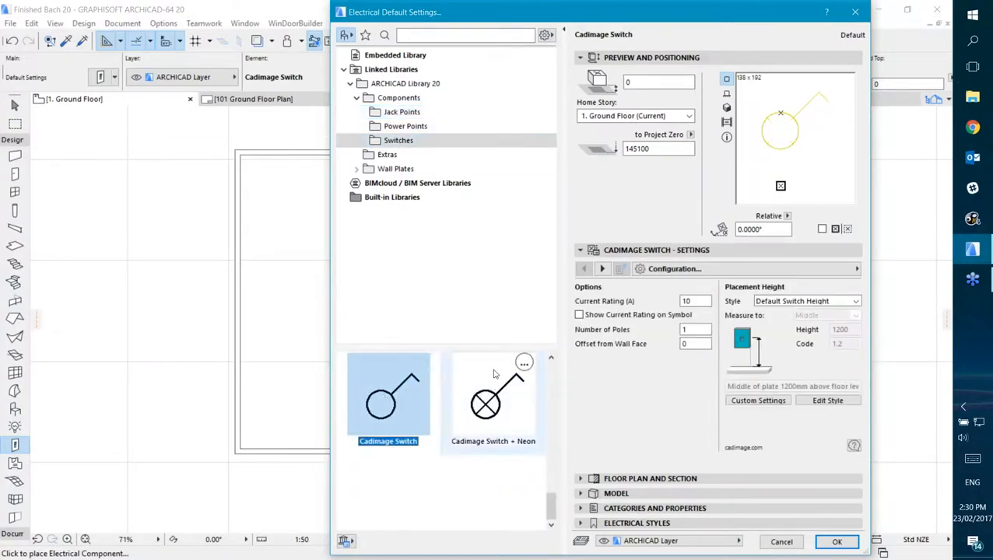
{"action": "left_click", "coordinate": [673, 269]}
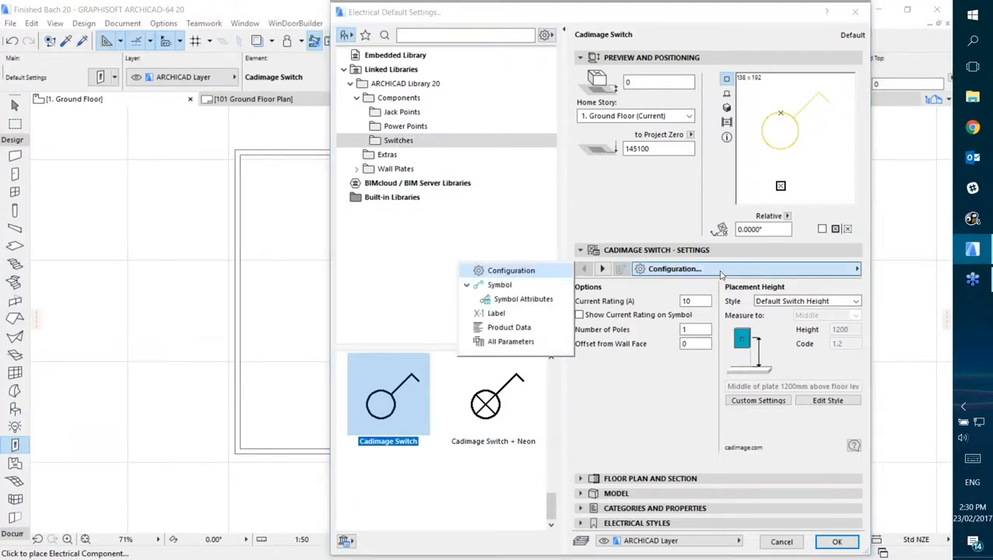
Show the Symbol settings page and keep the symbol style as Default Switch.
{"action": "left_click", "coordinate": [499, 284]}
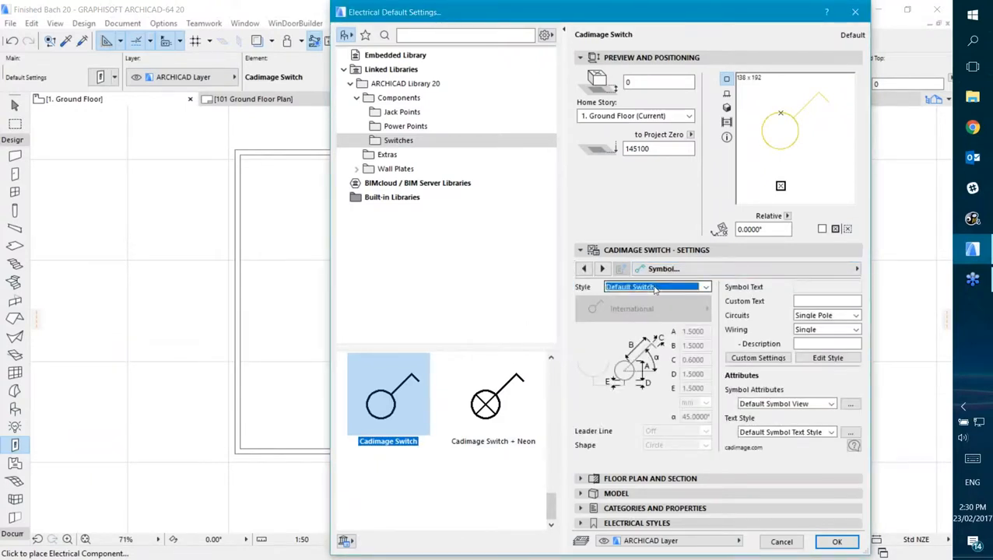
{"action": "left_click", "coordinate": [704, 287]}
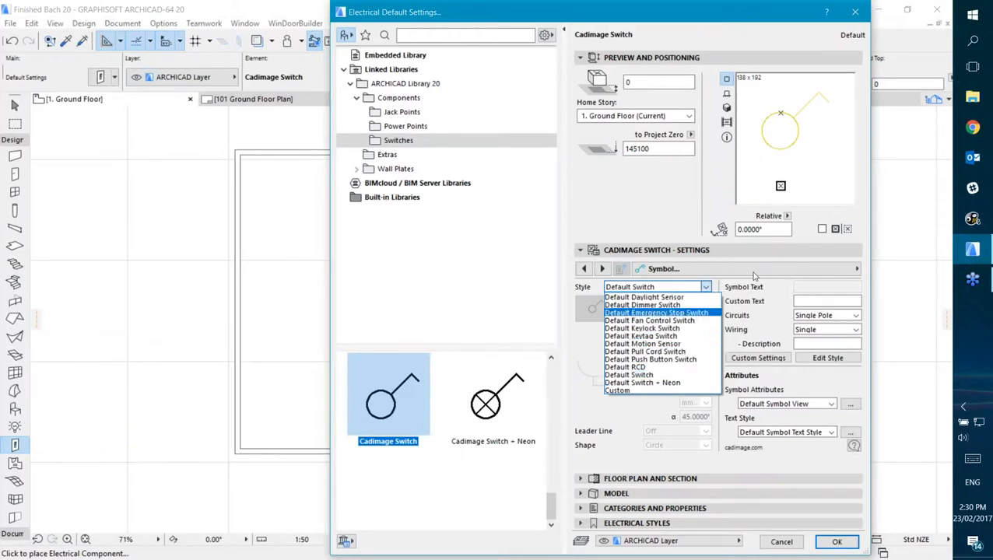
{"action": "left_click", "coordinate": [629, 375]}
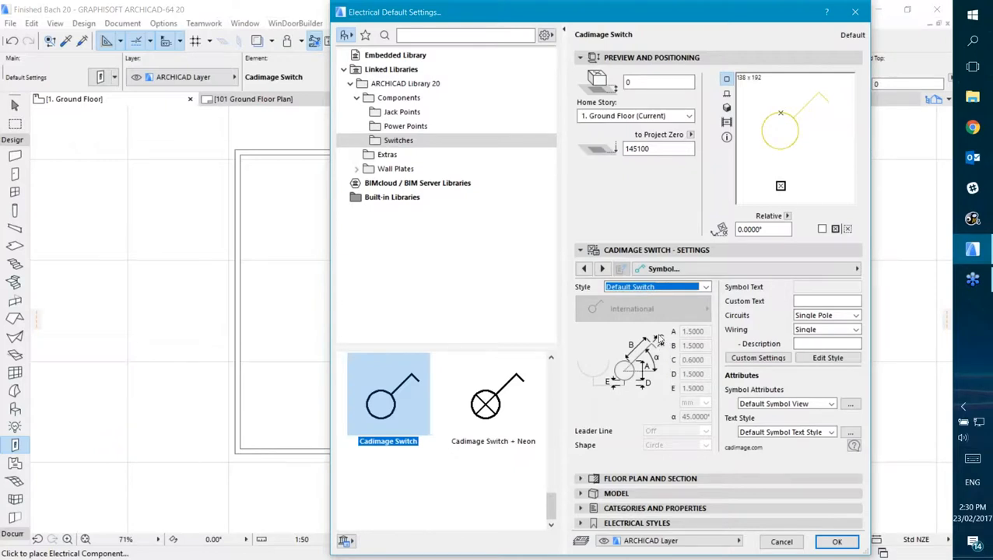
{"action": "mouse_move", "coordinate": [767, 353]}
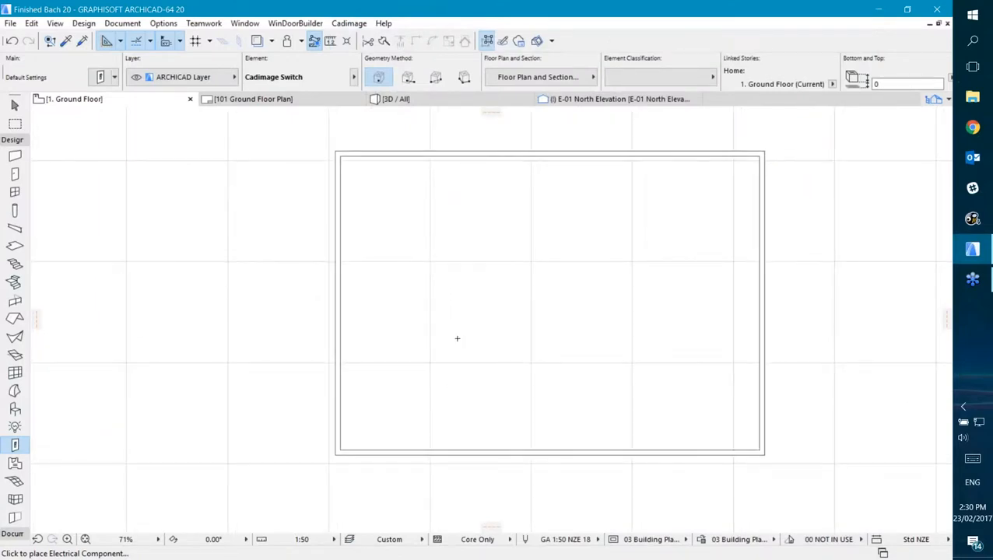
Place three Cadimage Switches on the ground floor, one rotated near the left wall.
{"action": "scroll", "scroll_direction": "up", "scroll_amount": 3}
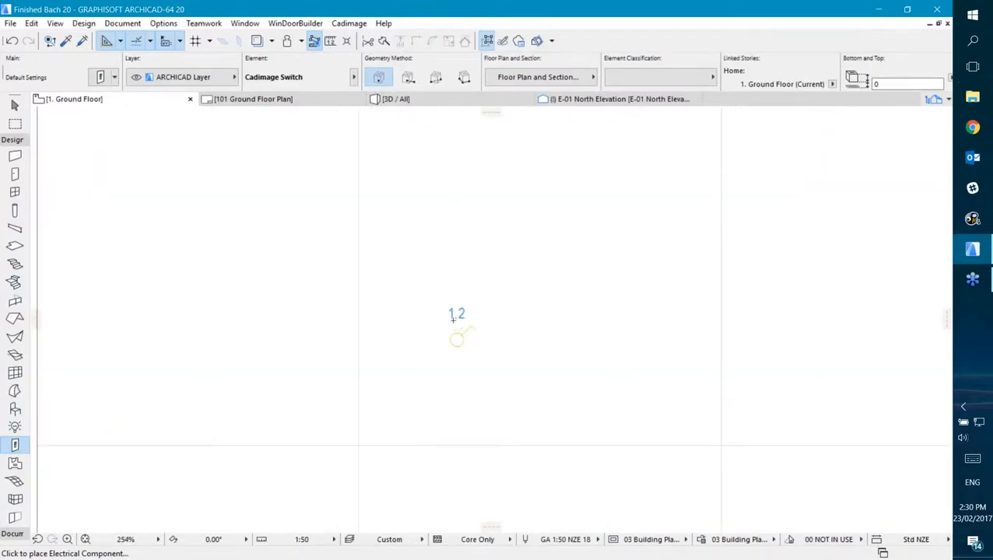
{"action": "scroll", "scroll_direction": "down", "scroll_amount": 3}
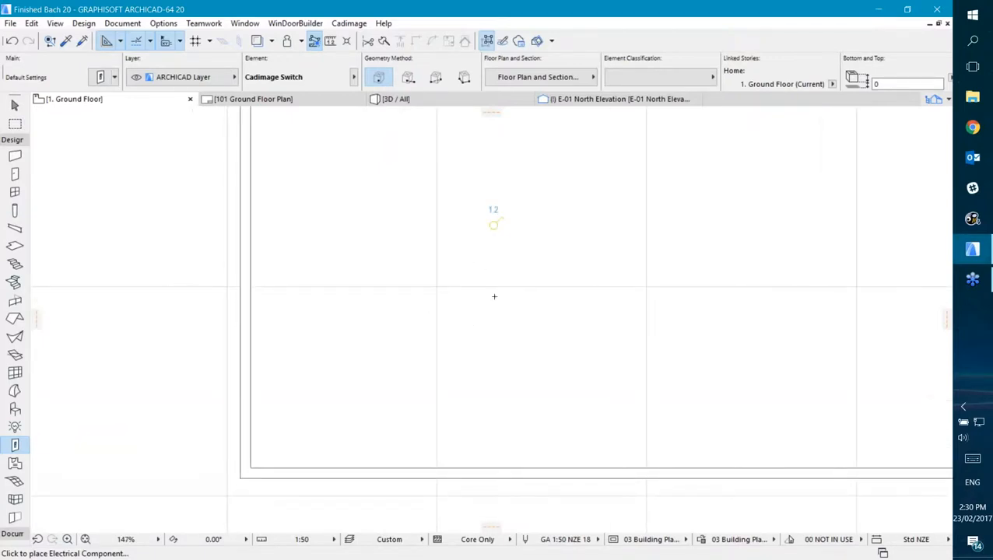
{"action": "mouse_move", "coordinate": [561, 459]}
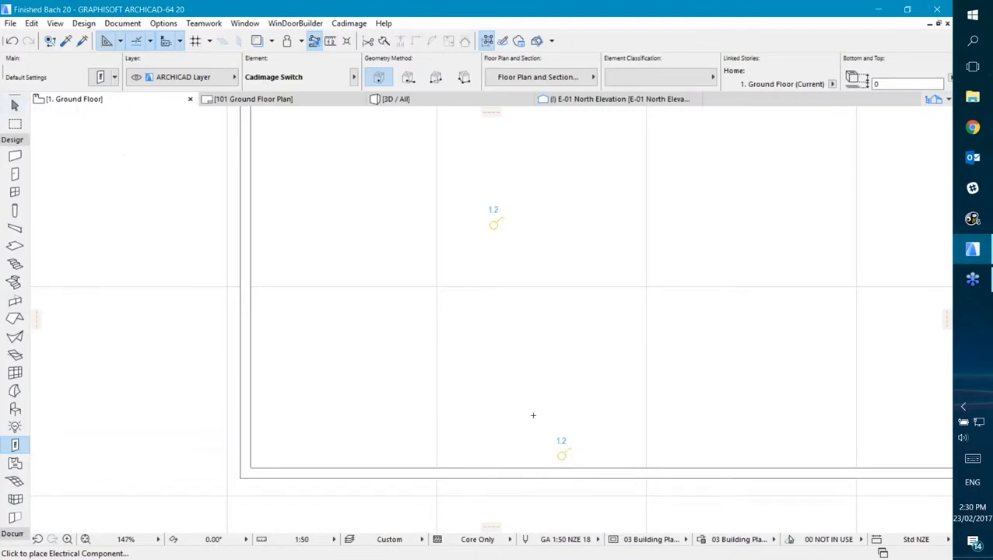
{"action": "mouse_move", "coordinate": [335, 292]}
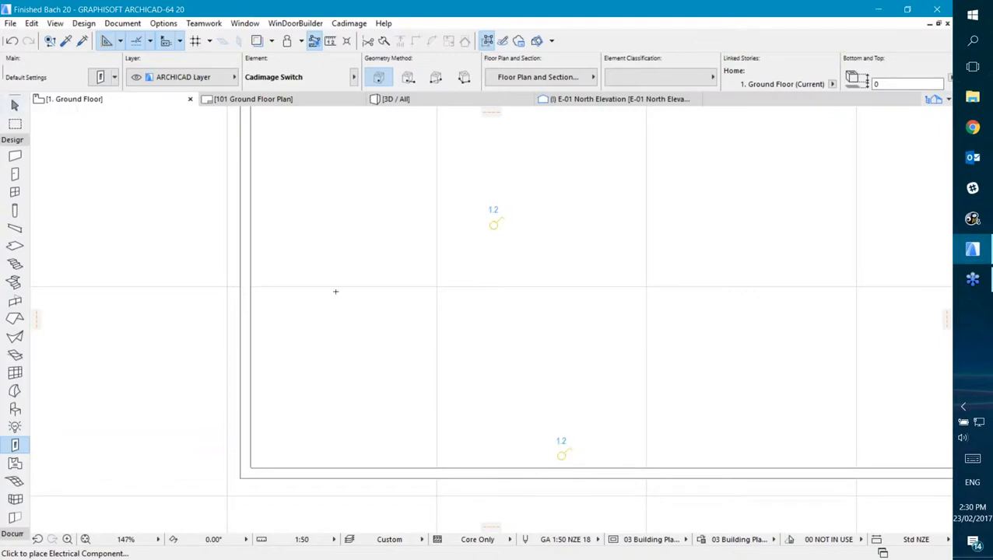
{"action": "mouse_move", "coordinate": [256, 227]}
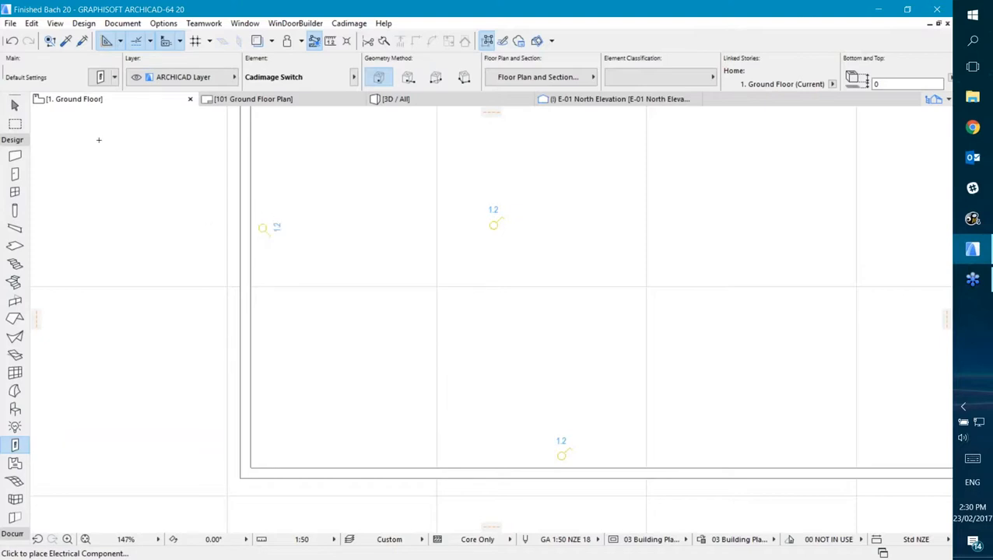
{"action": "left_click", "coordinate": [263, 227]}
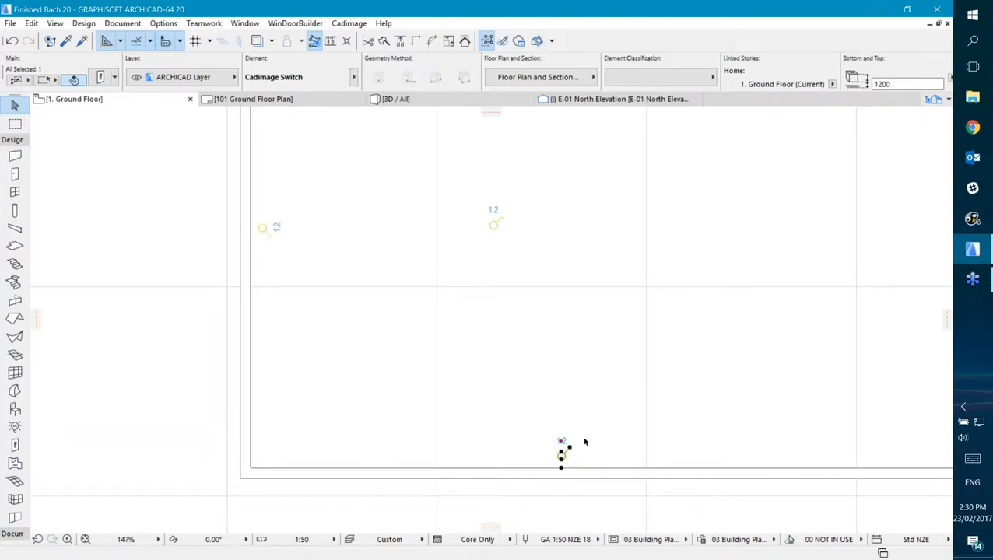
{"action": "mouse_move", "coordinate": [576, 399]}
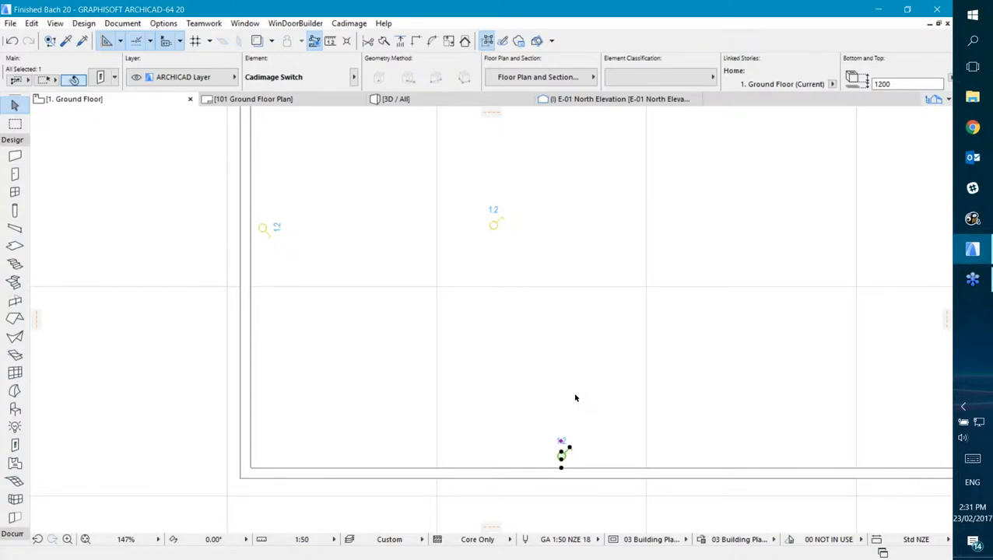
{"action": "left_click", "coordinate": [576, 398]}
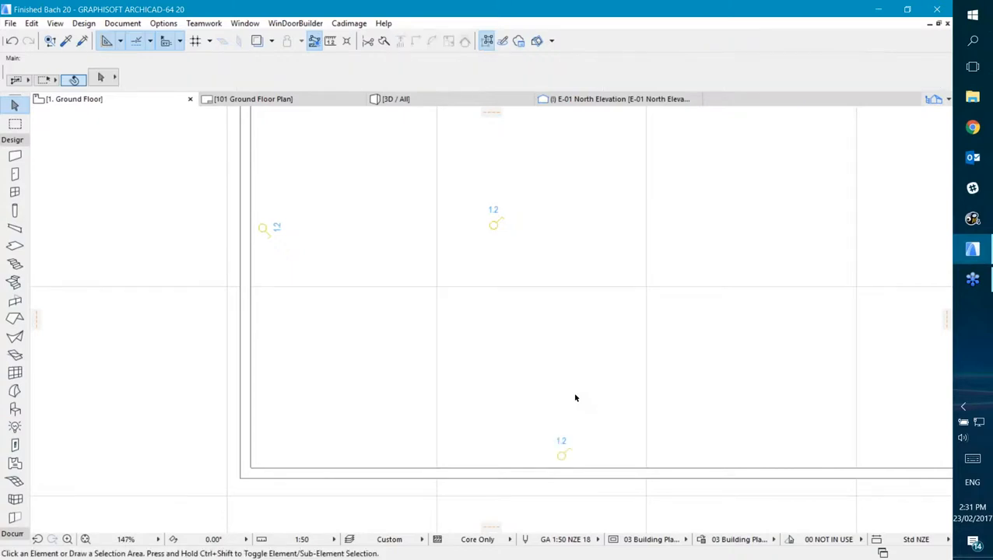
{"action": "mouse_move", "coordinate": [548, 295]}
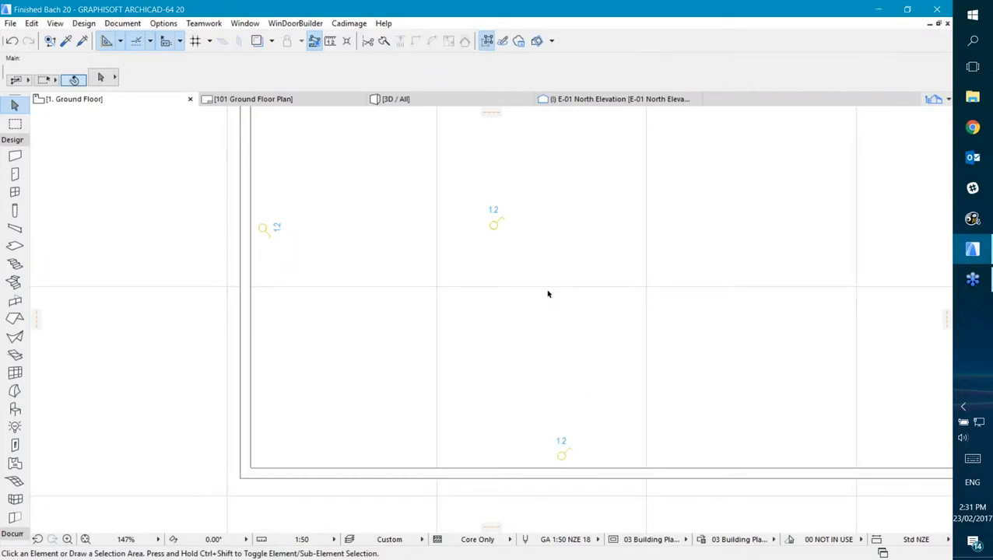
{"action": "mouse_move", "coordinate": [341, 223]}
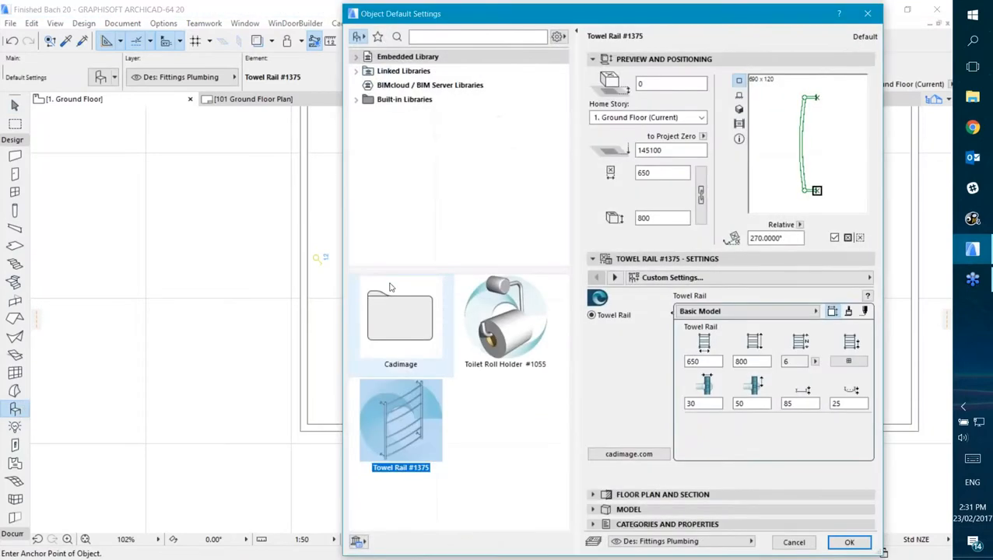
{"action": "mouse_move", "coordinate": [401, 424]}
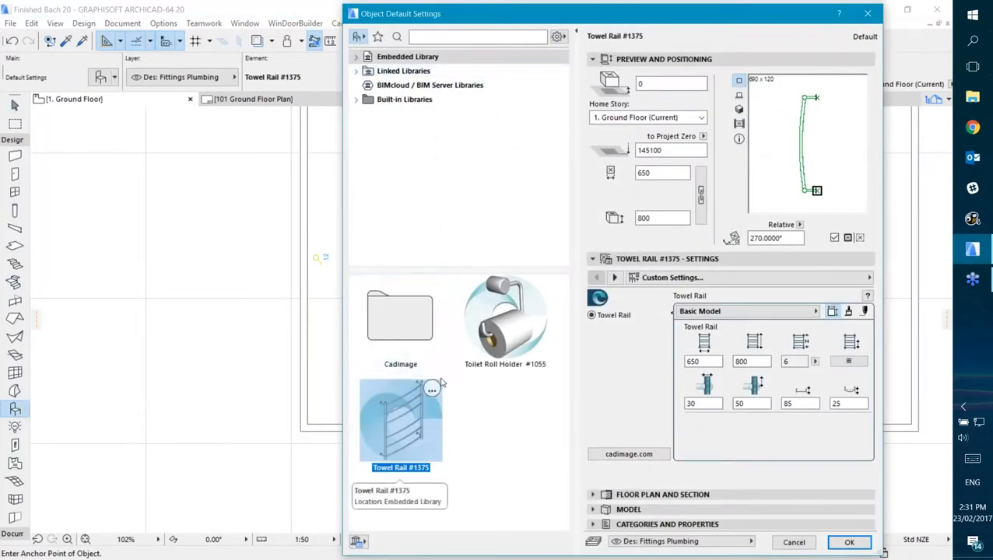
Pick Coffee Maker 20 from Object Library 20 > Furnishing 20 > Appliances 20 and confirm.
{"action": "left_click", "coordinate": [356, 70]}
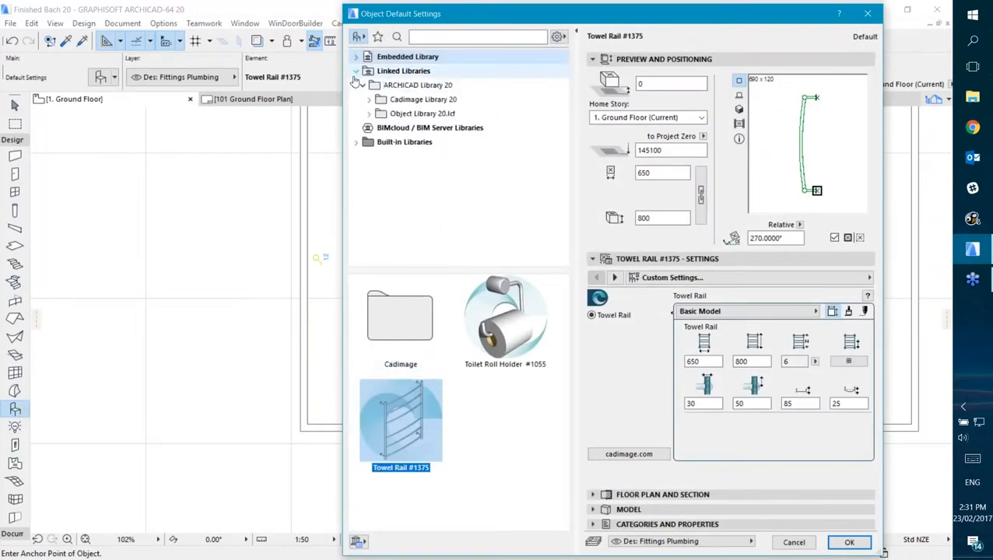
{"action": "left_click", "coordinate": [368, 113]}
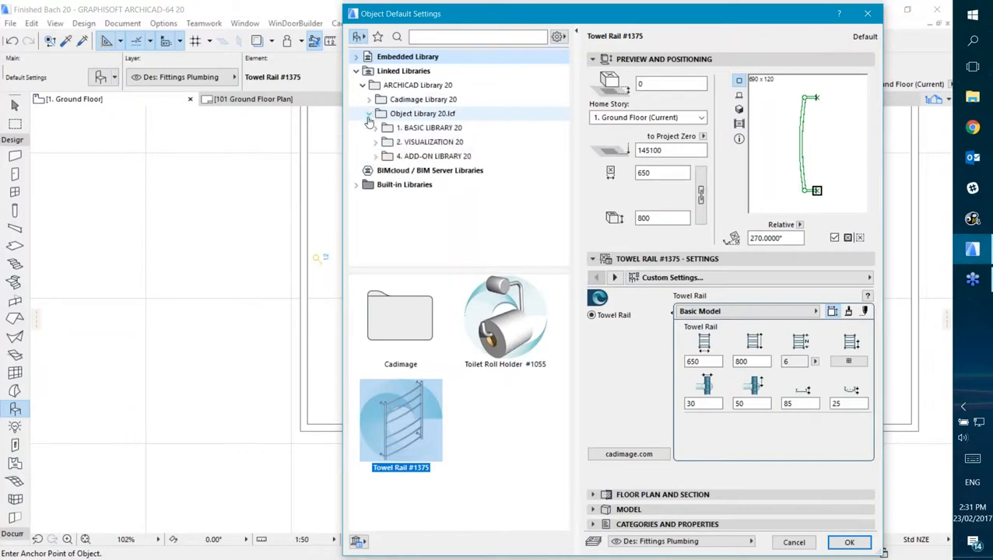
{"action": "left_click", "coordinate": [375, 128]}
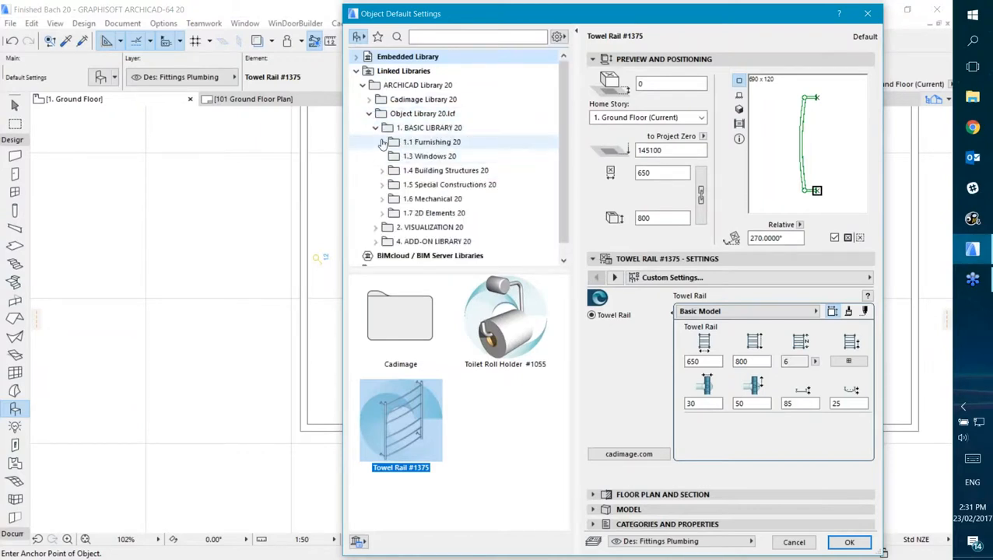
{"action": "left_click", "coordinate": [382, 142]}
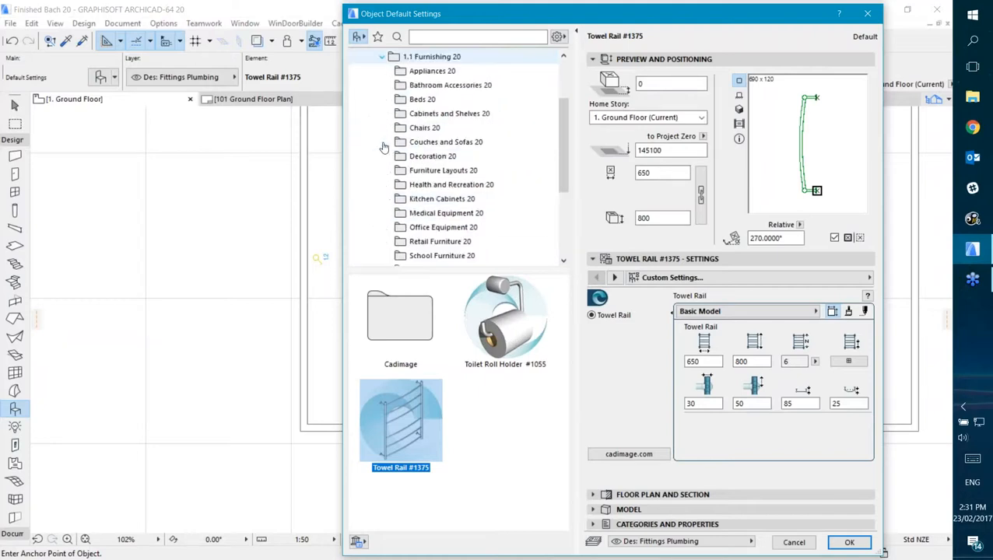
{"action": "left_click", "coordinate": [432, 71]}
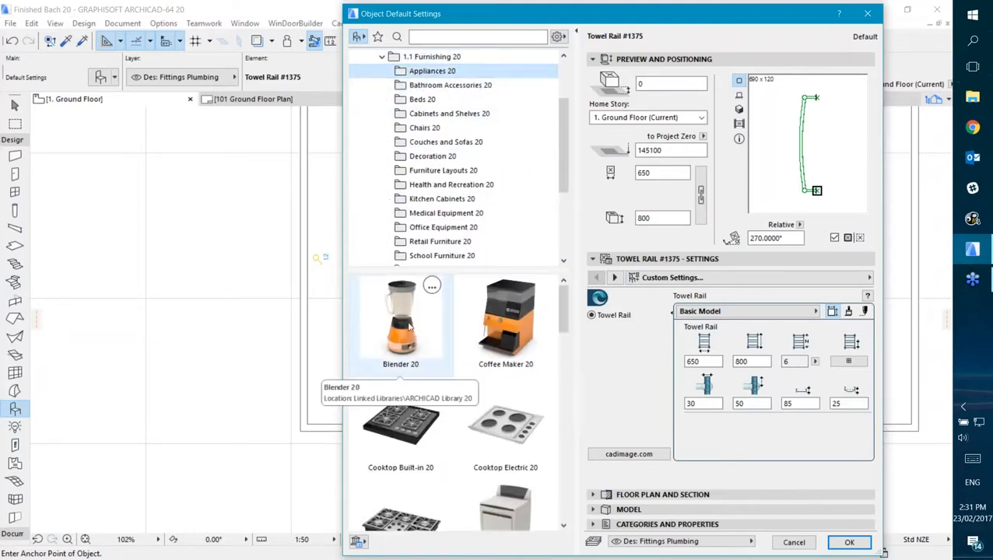
{"action": "left_click", "coordinate": [505, 319]}
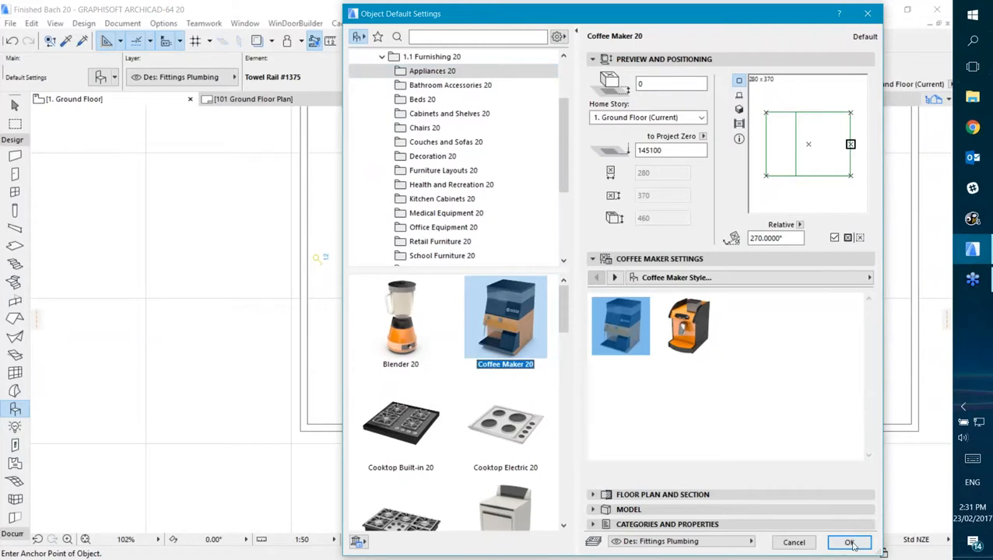
{"action": "left_click", "coordinate": [688, 325]}
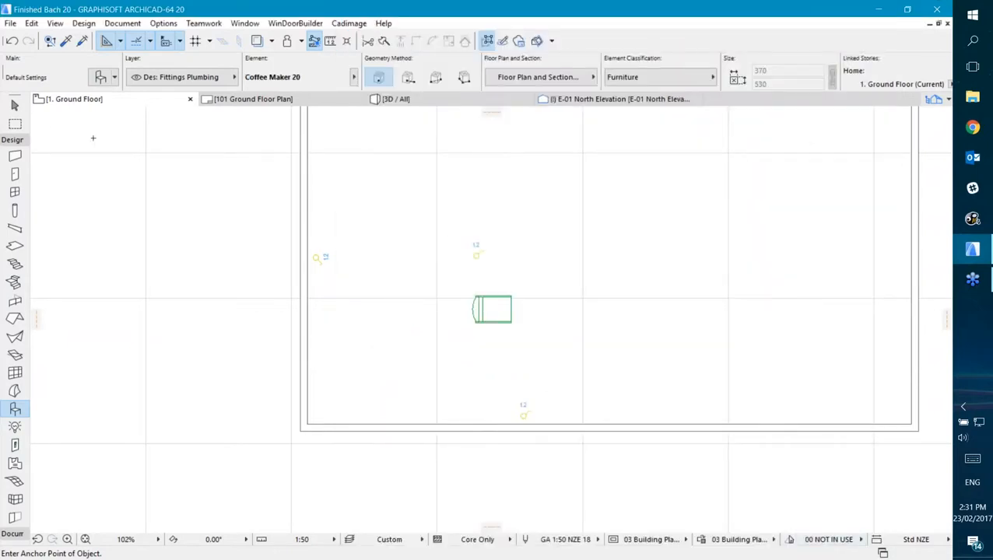
Select the three Cadimage switches and add the coffee maker to the selection.
{"action": "left_click", "coordinate": [14, 106]}
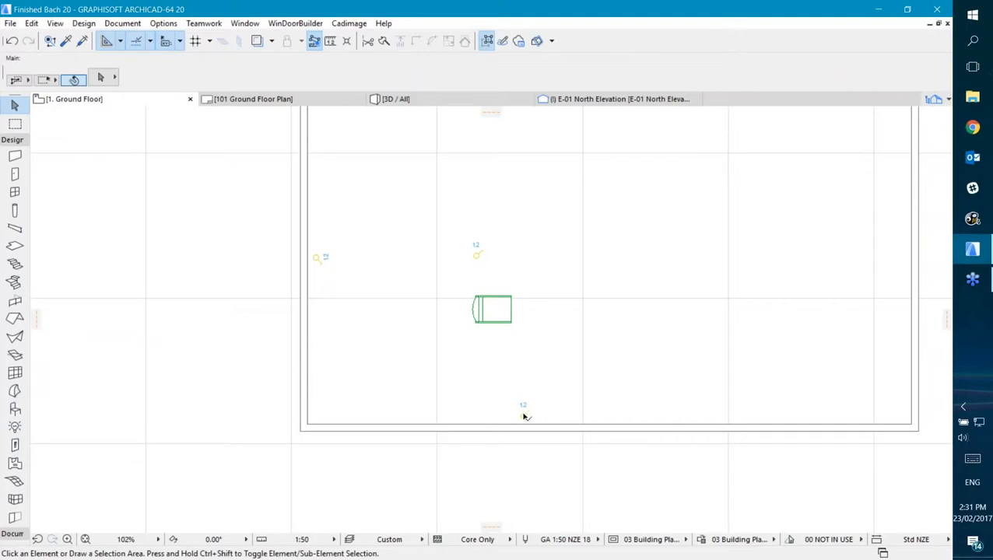
{"action": "left_click", "coordinate": [523, 415]}
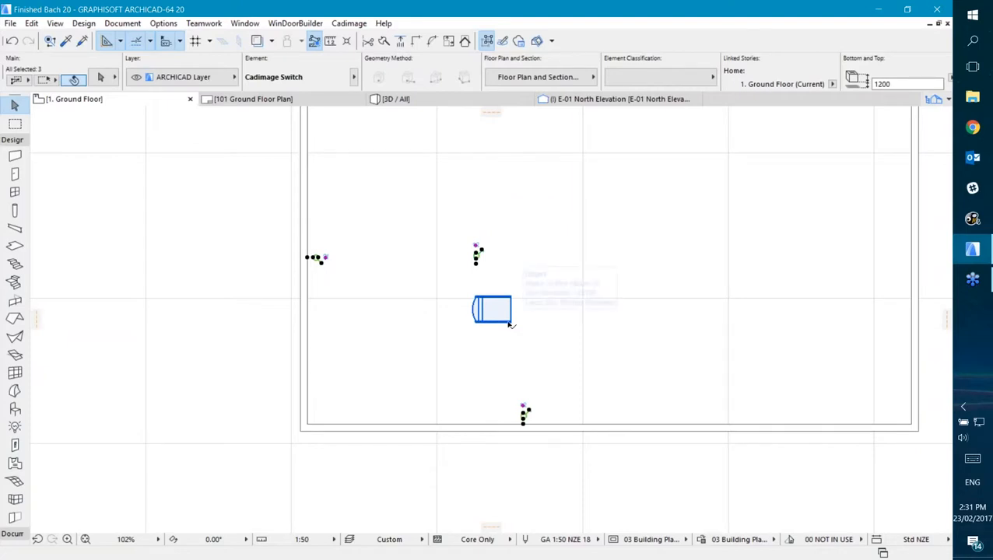
{"action": "left_click", "coordinate": [491, 309]}
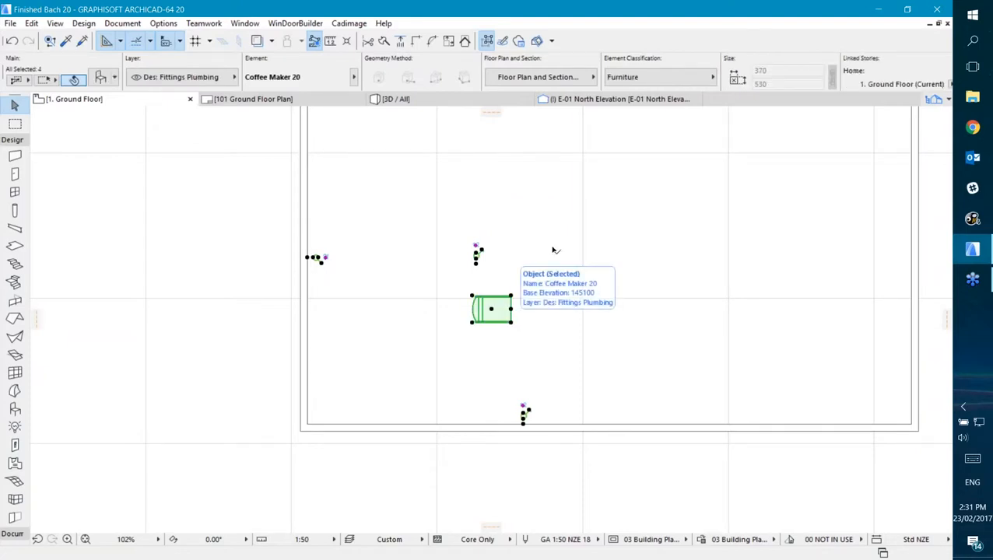
{"action": "mouse_move", "coordinate": [487, 194]}
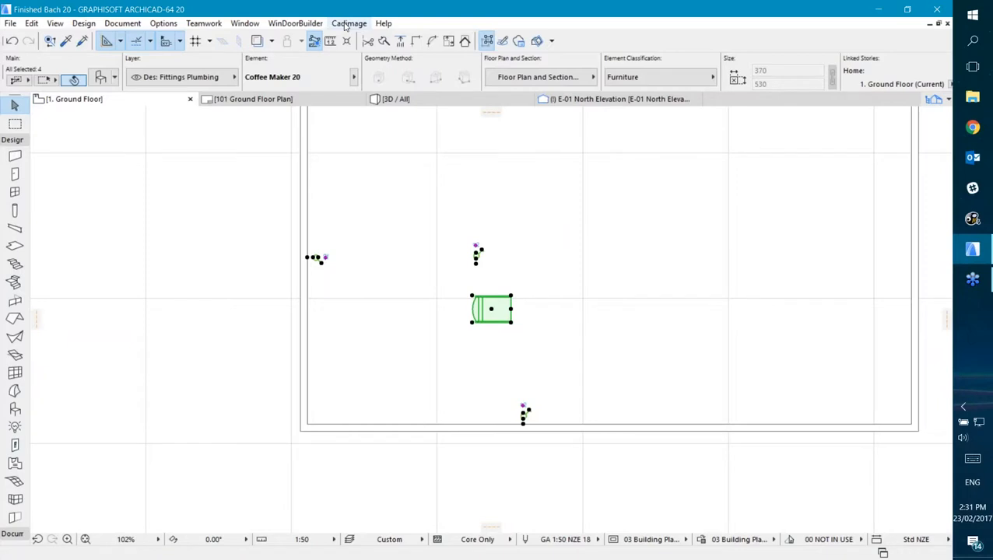
Wire the selected switches to Coffee Maker 20 with Cadimage > Electrical > Place Circuit, then select the bottom switch.
{"action": "left_click", "coordinate": [349, 22]}
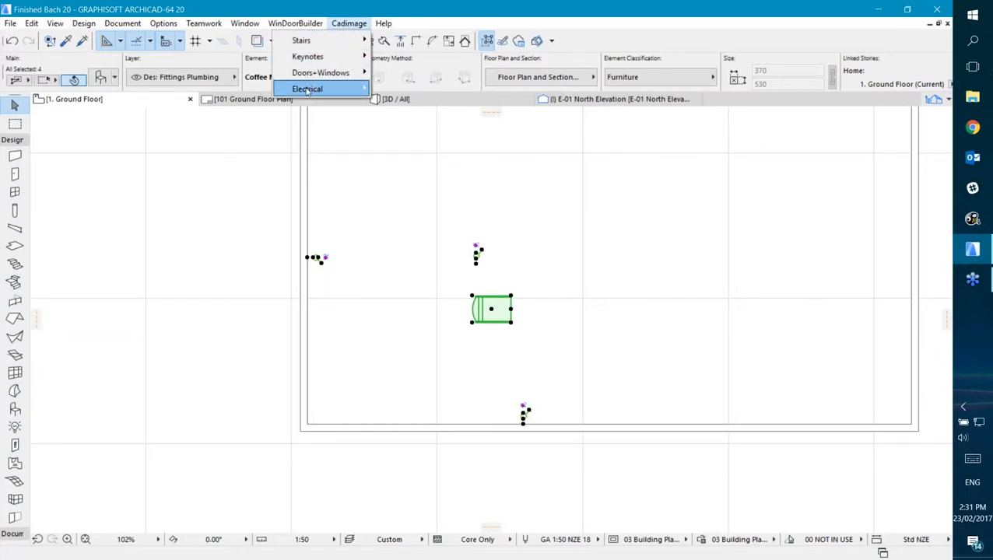
{"action": "left_click", "coordinate": [307, 88]}
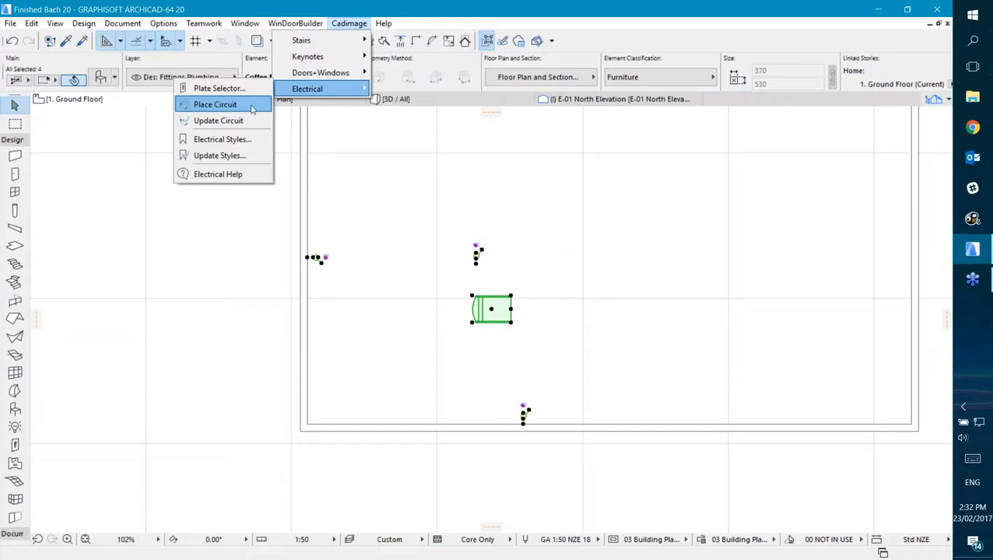
{"action": "left_click", "coordinate": [214, 104]}
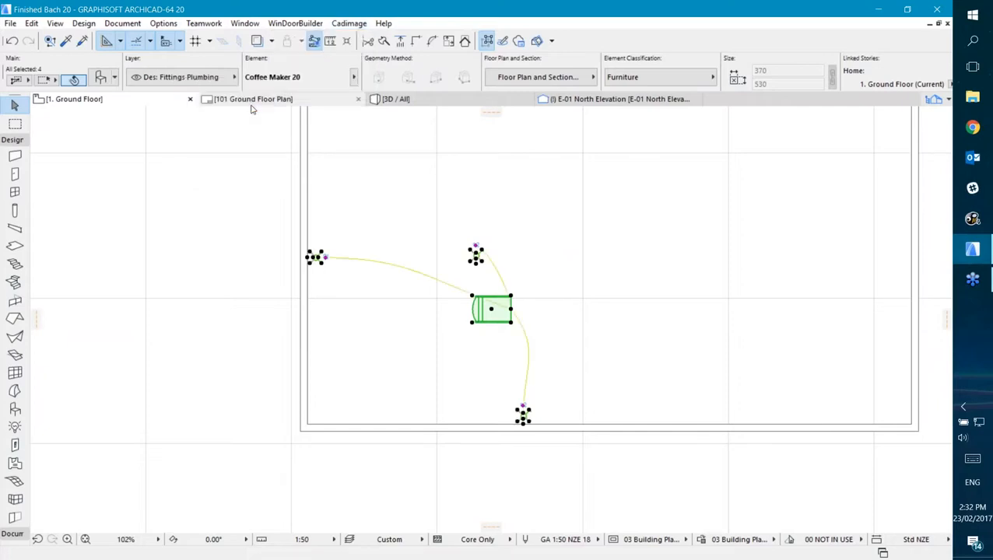
{"action": "left_click", "coordinate": [535, 354]}
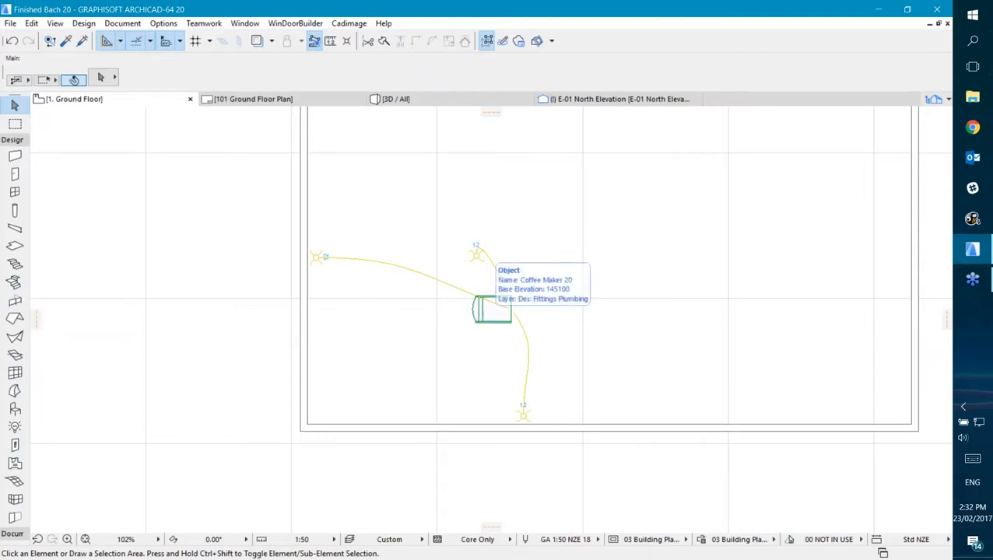
{"action": "mouse_move", "coordinate": [380, 334]}
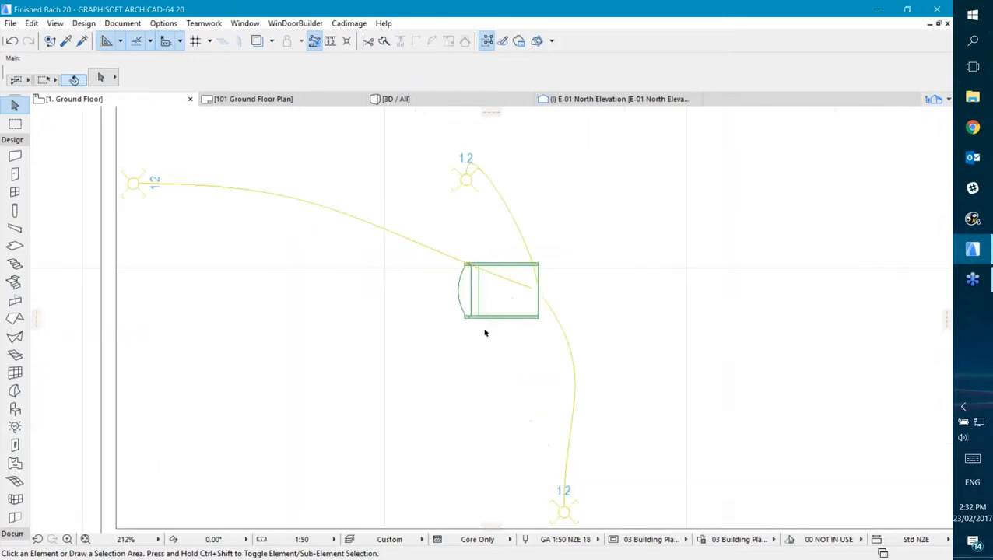
{"action": "scroll", "scroll_direction": "down", "scroll_amount": 3}
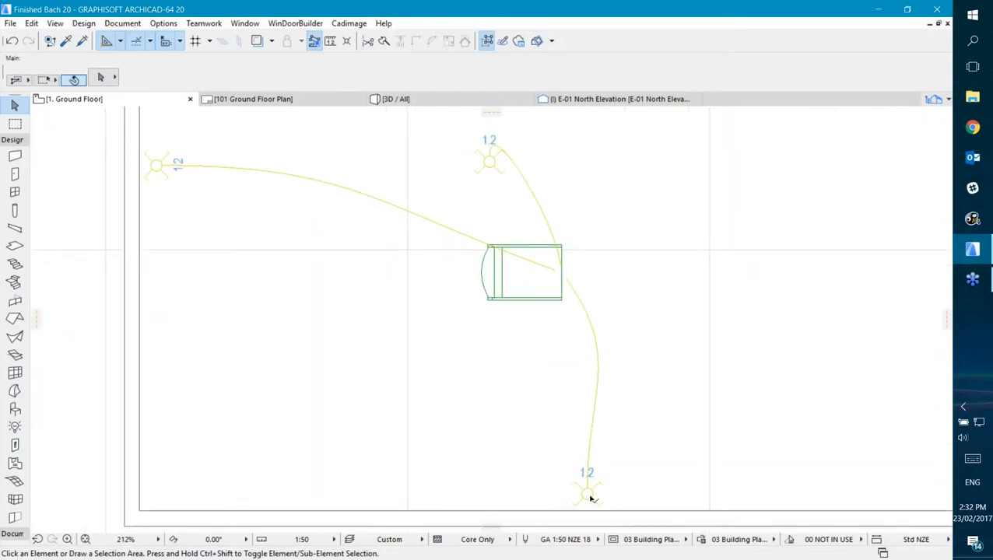
{"action": "left_click", "coordinate": [586, 495]}
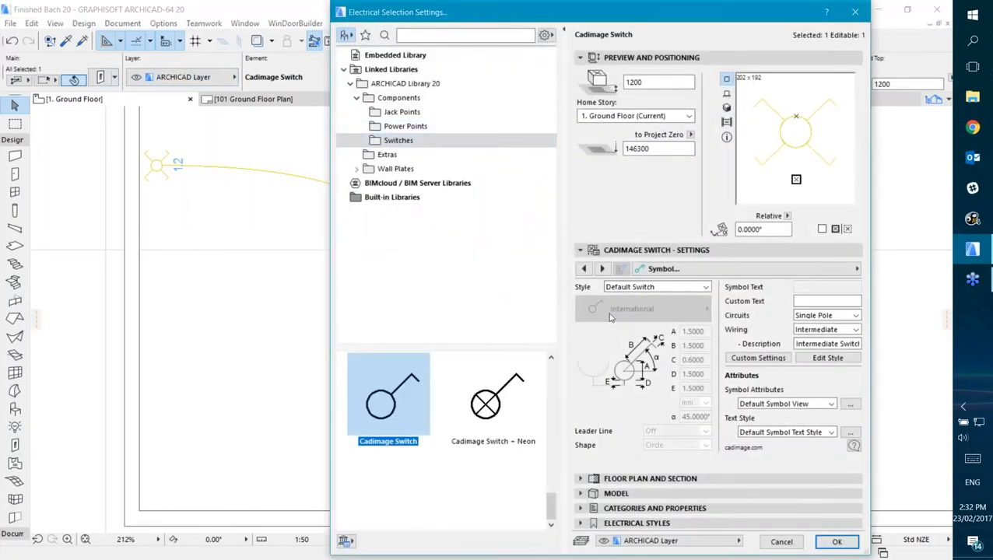
{"action": "mouse_move", "coordinate": [626, 322]}
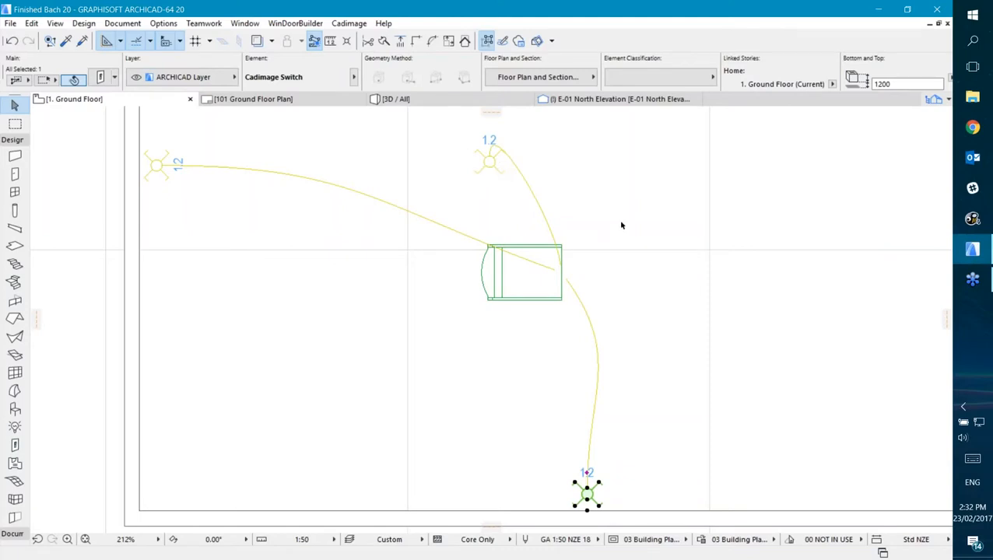
{"action": "mouse_move", "coordinate": [351, 193]}
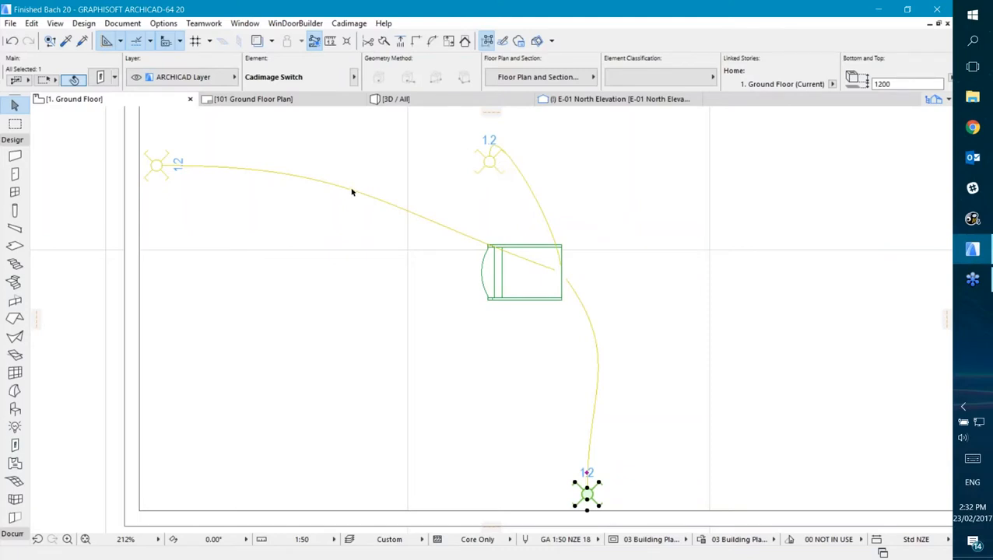
{"action": "left_click", "coordinate": [381, 194]}
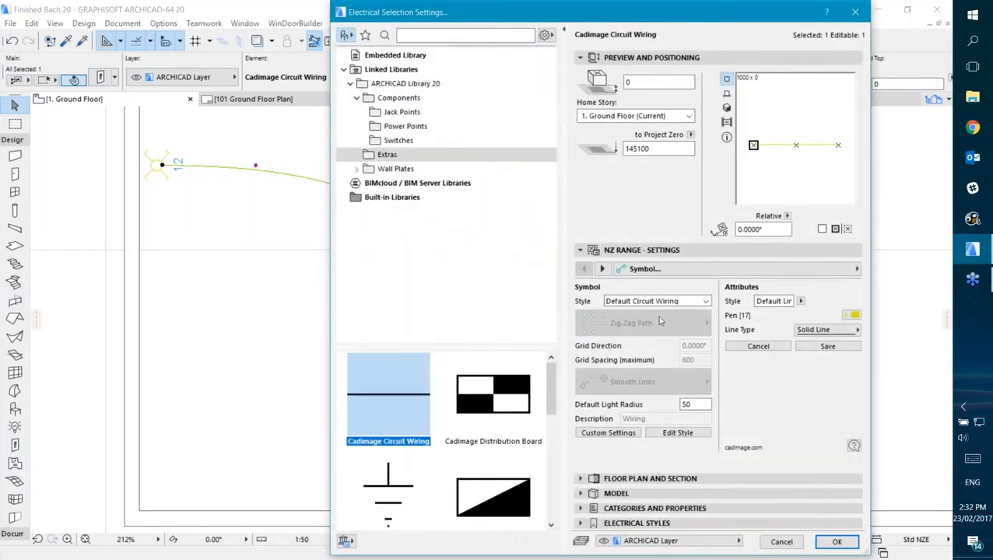
{"action": "mouse_move", "coordinate": [656, 404]}
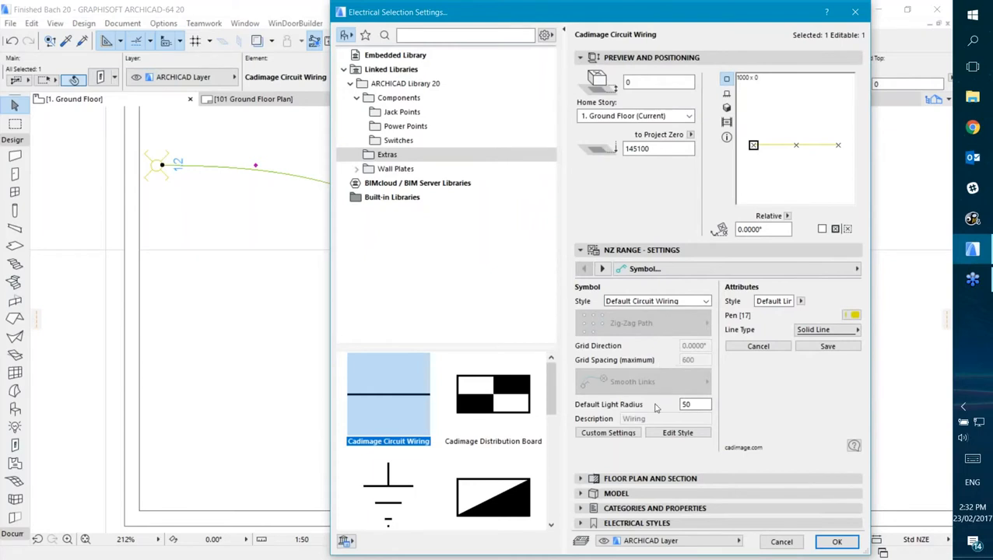
{"action": "mouse_move", "coordinate": [628, 379]}
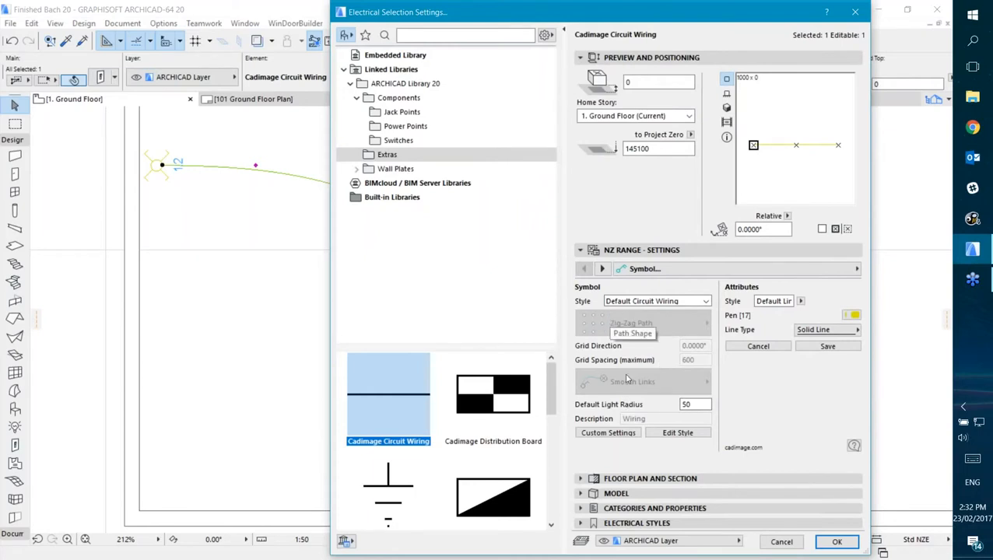
Switch the circuit wiring to Custom Settings and change Smooth Links to Wiggly Links.
{"action": "left_click", "coordinate": [656, 301]}
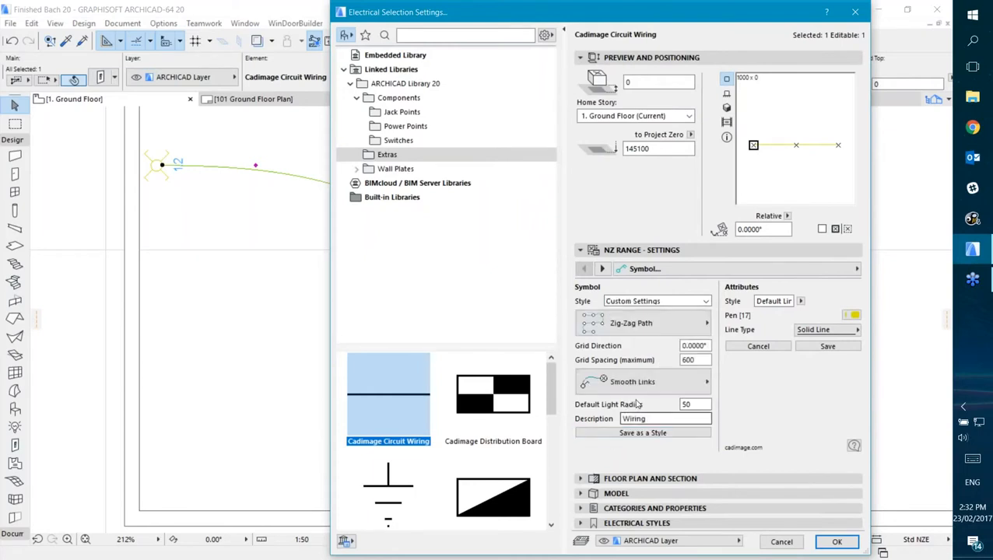
{"action": "left_click", "coordinate": [704, 381]}
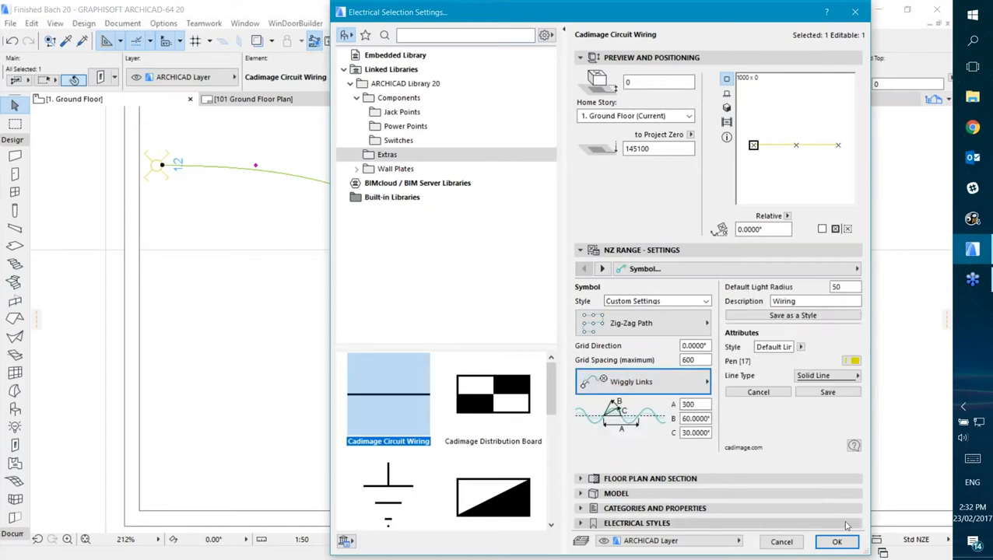
{"action": "left_click", "coordinate": [837, 541]}
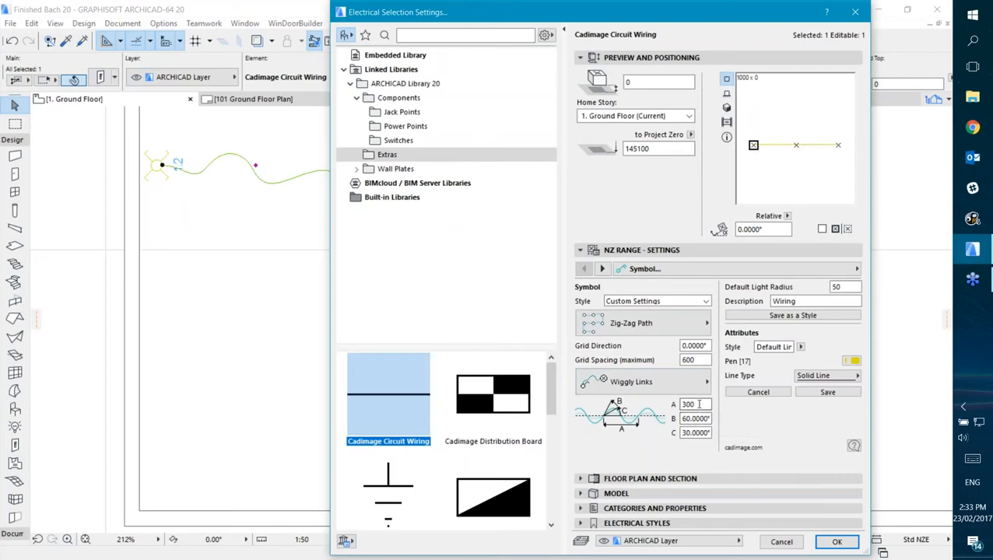
{"action": "mouse_move", "coordinate": [695, 418]}
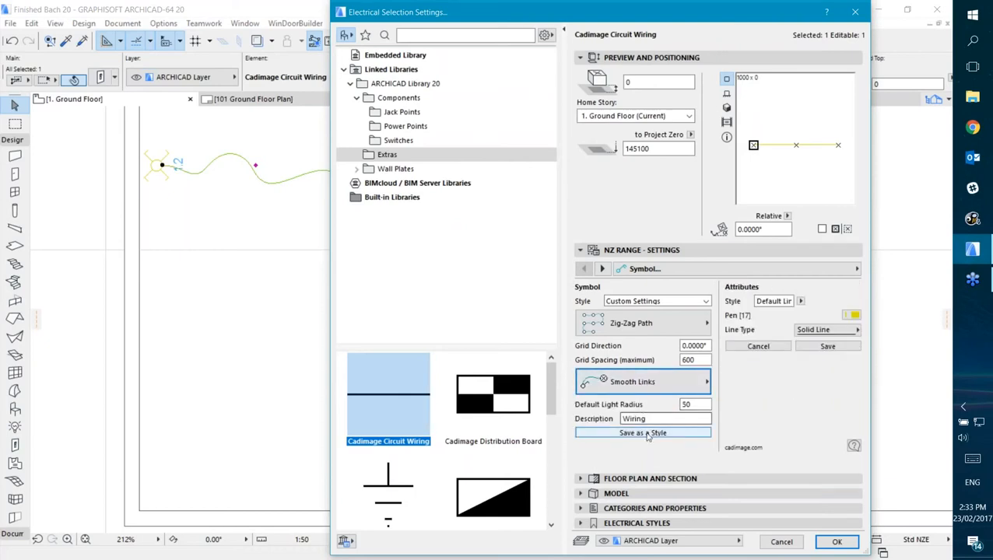
{"action": "mouse_move", "coordinate": [665, 411]}
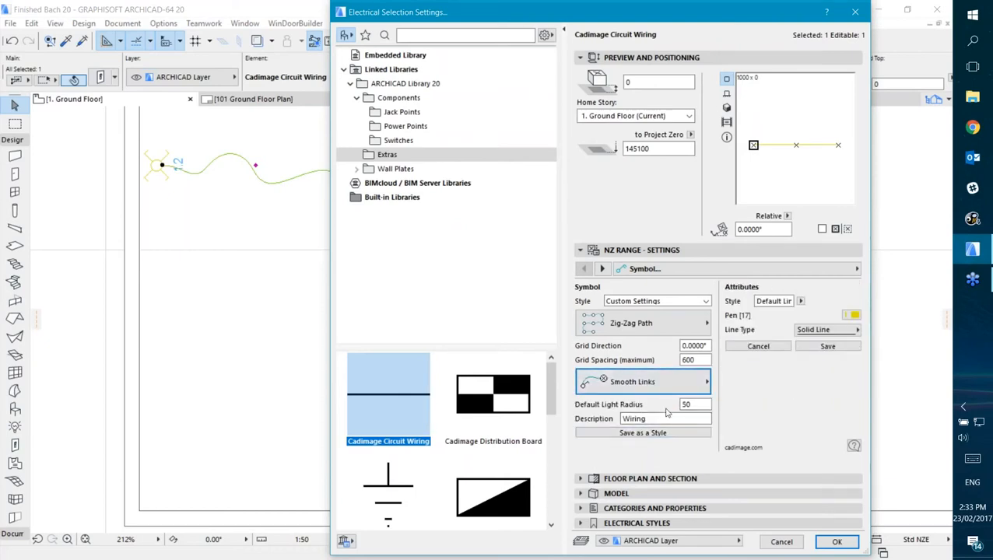
{"action": "left_click", "coordinate": [691, 404]}
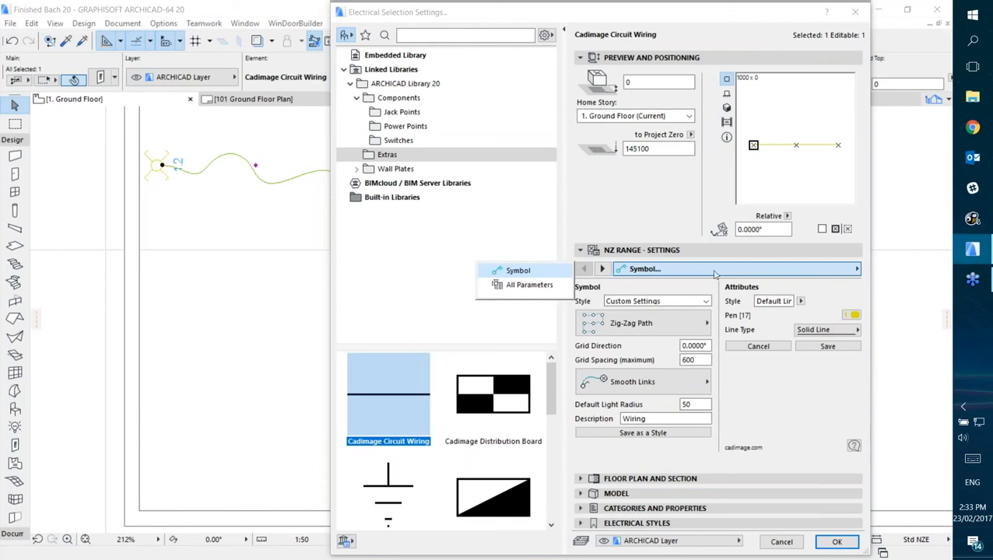
{"action": "left_click", "coordinate": [517, 270]}
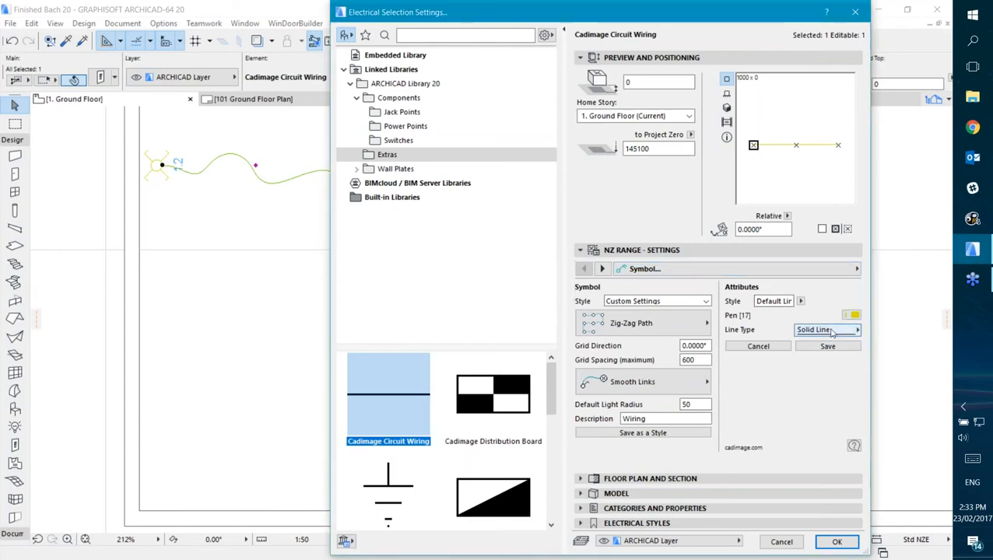